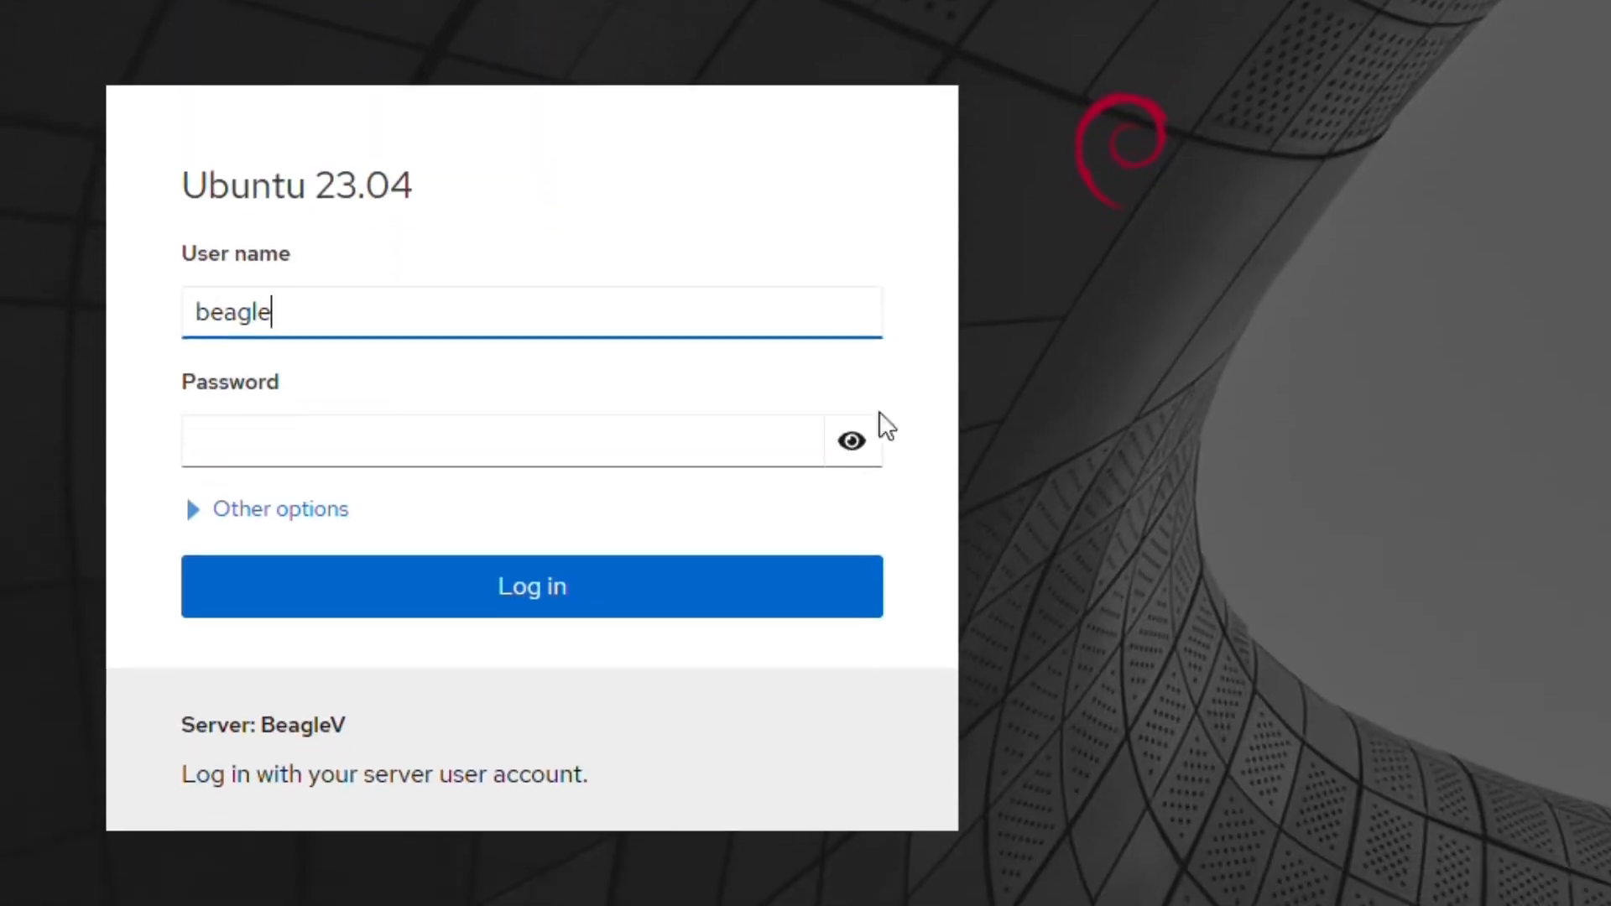
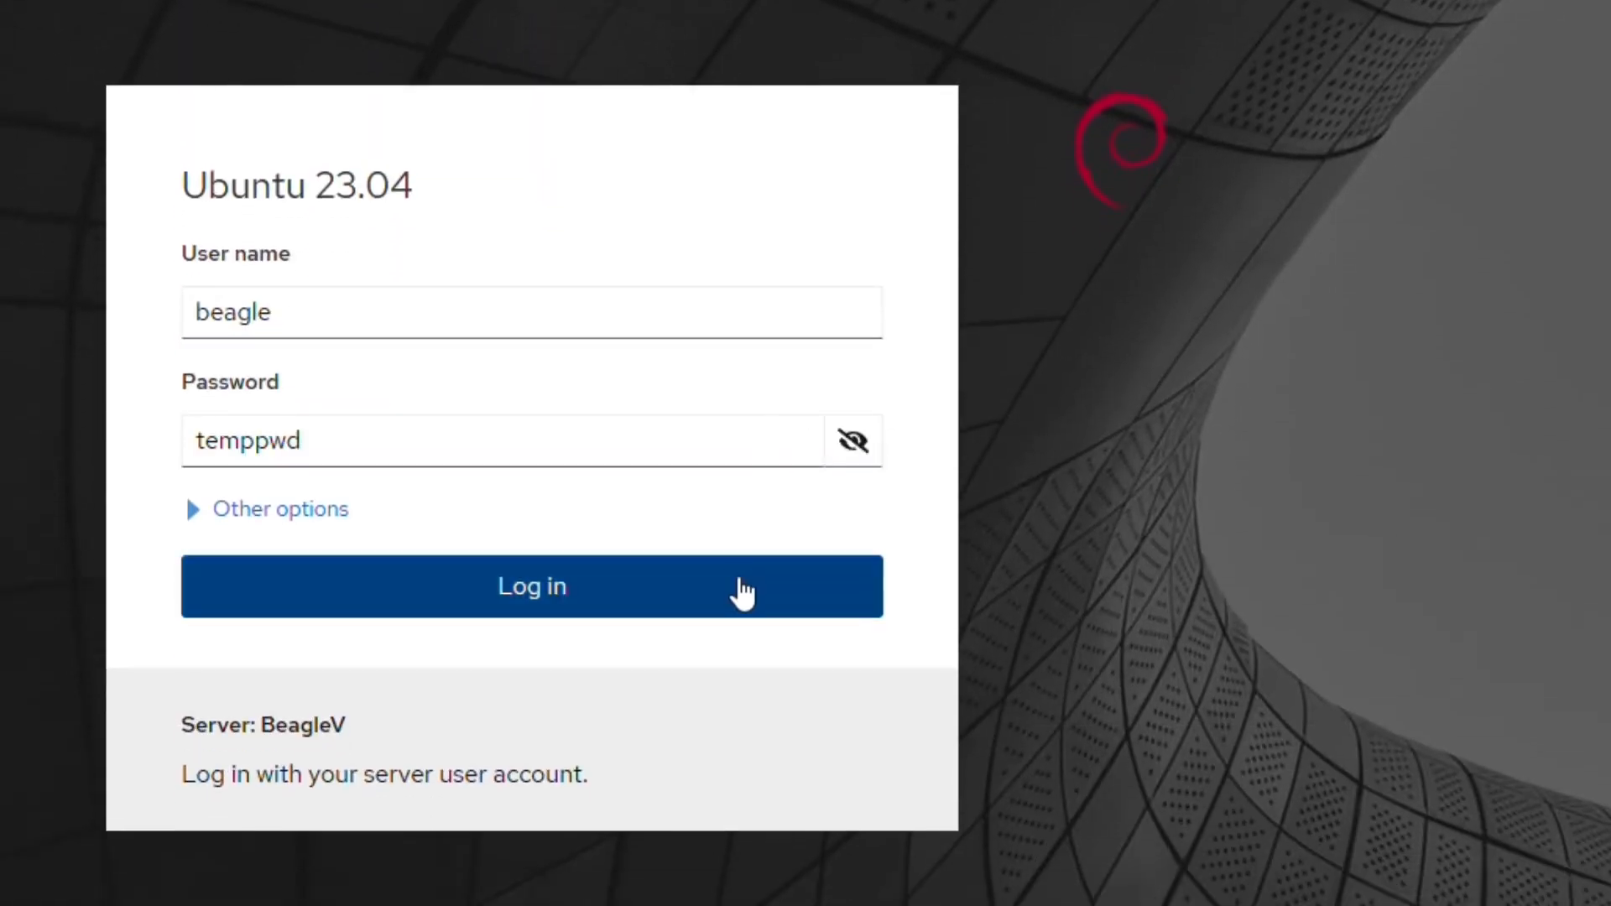
{"action": "left_click", "coordinate": [531, 586]}
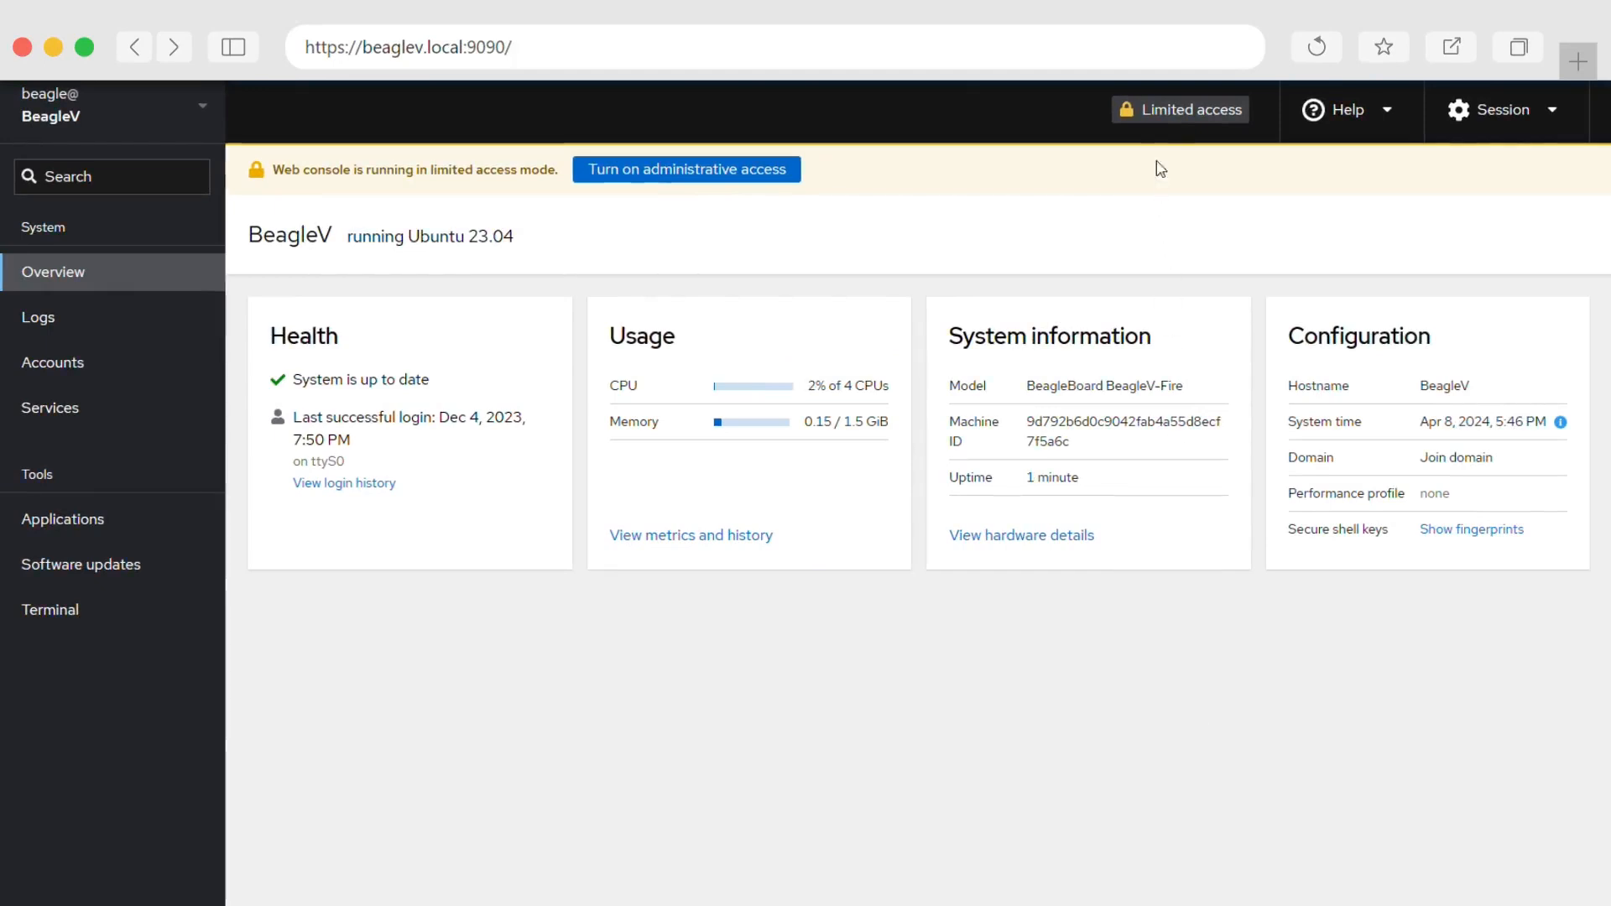
{"action": "left_click", "coordinate": [685, 169]}
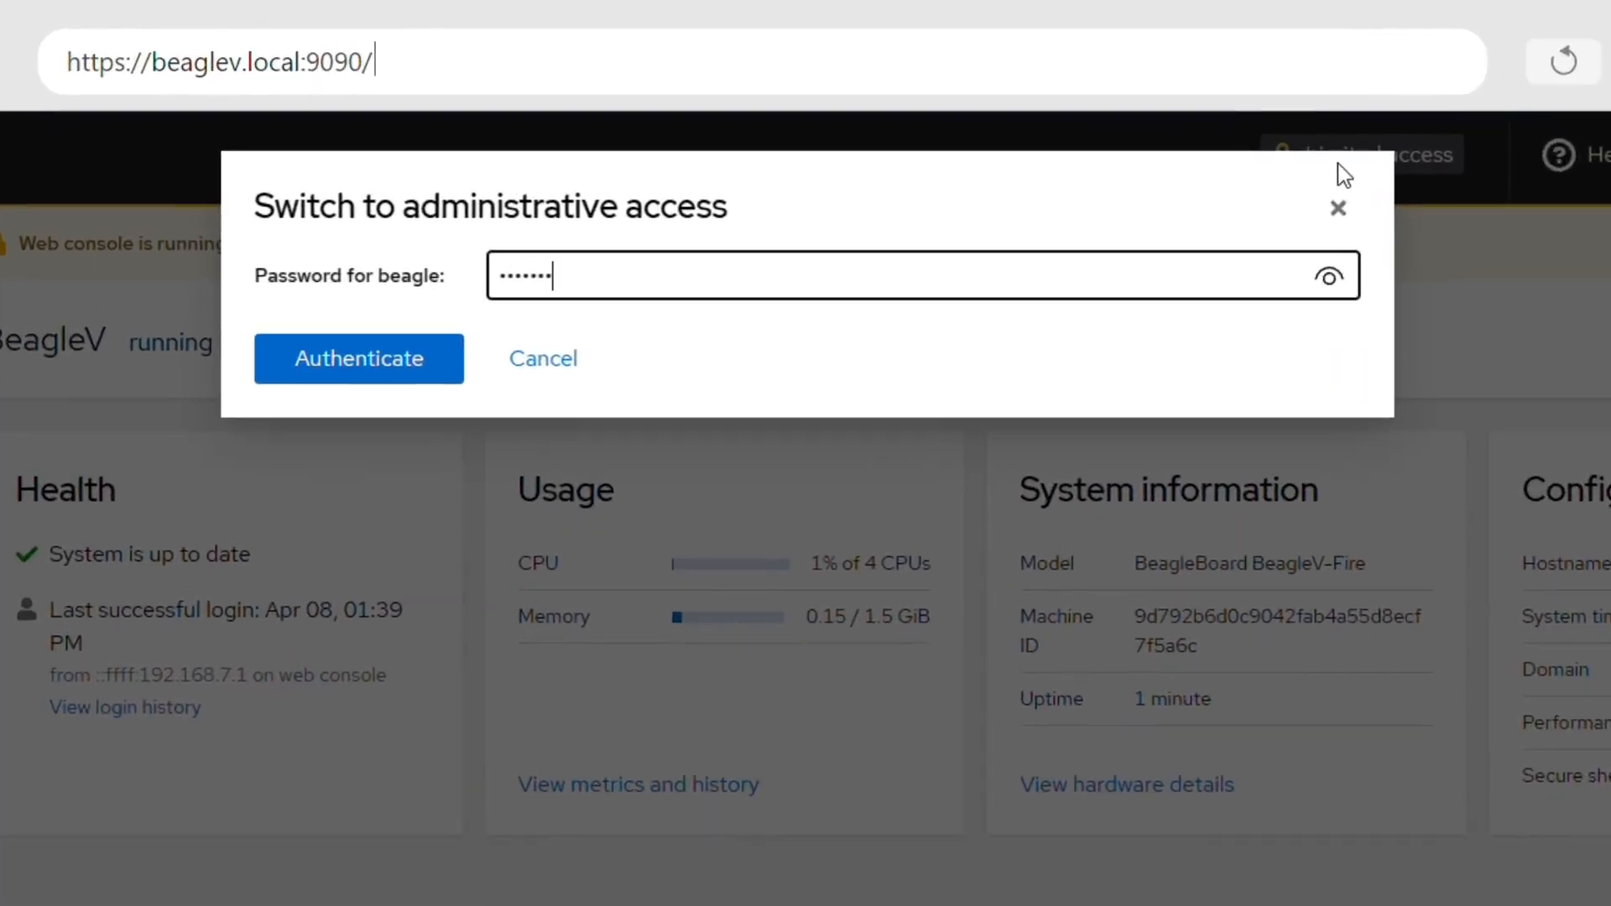
{"action": "left_click", "coordinate": [357, 358]}
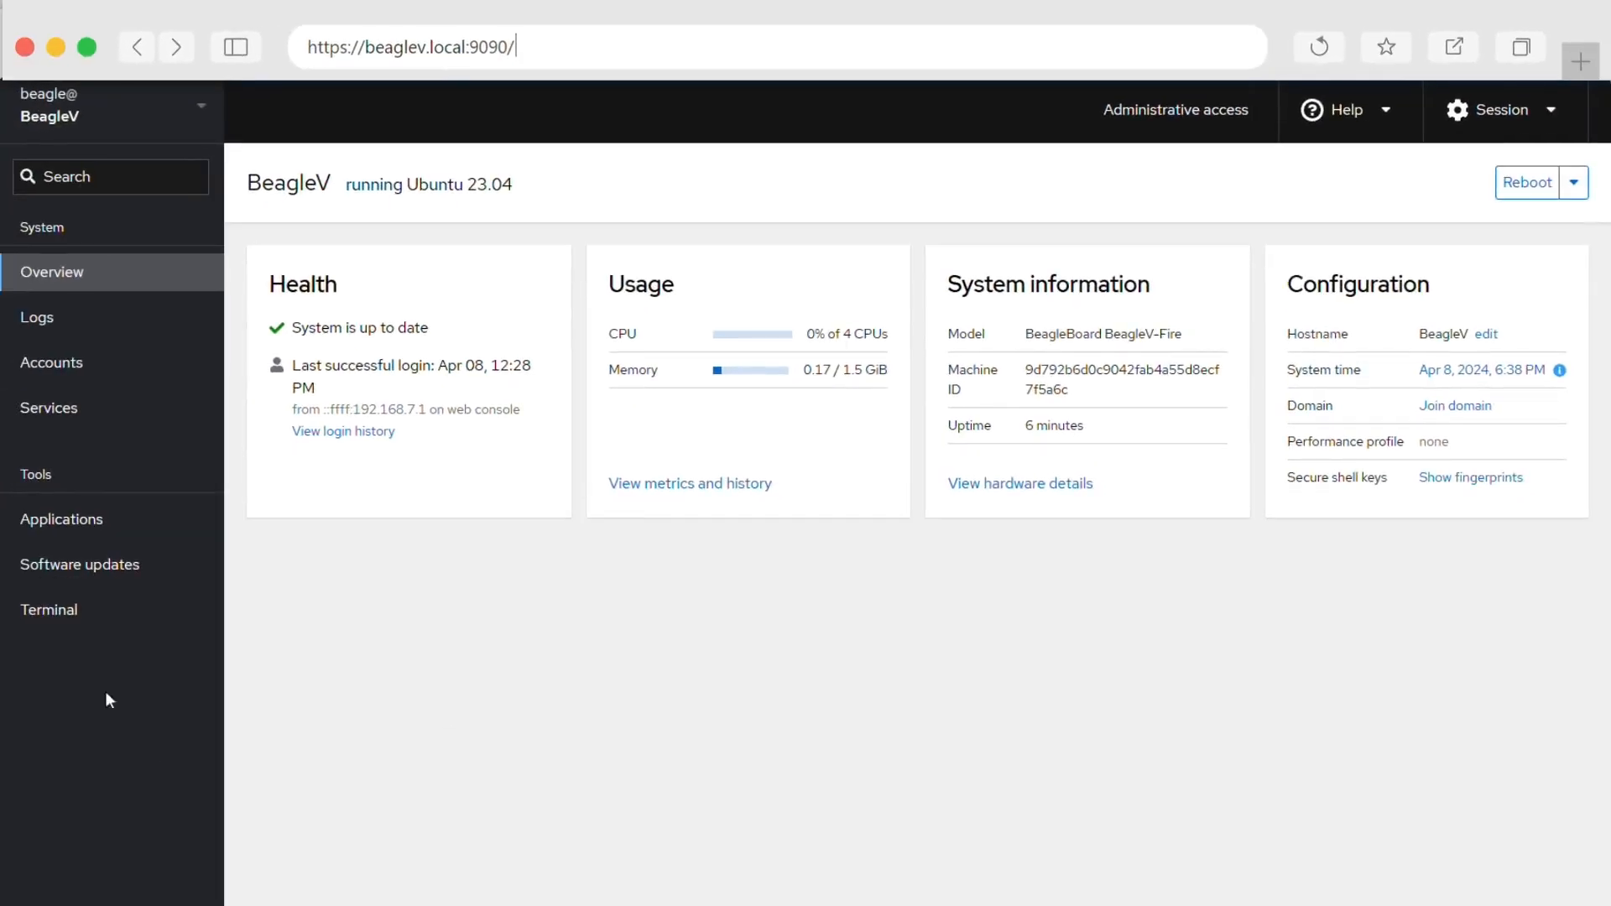
In the Cockpit terminal, run sudo apt update, then sudo apt upgrade
{"action": "left_click", "coordinate": [48, 609]}
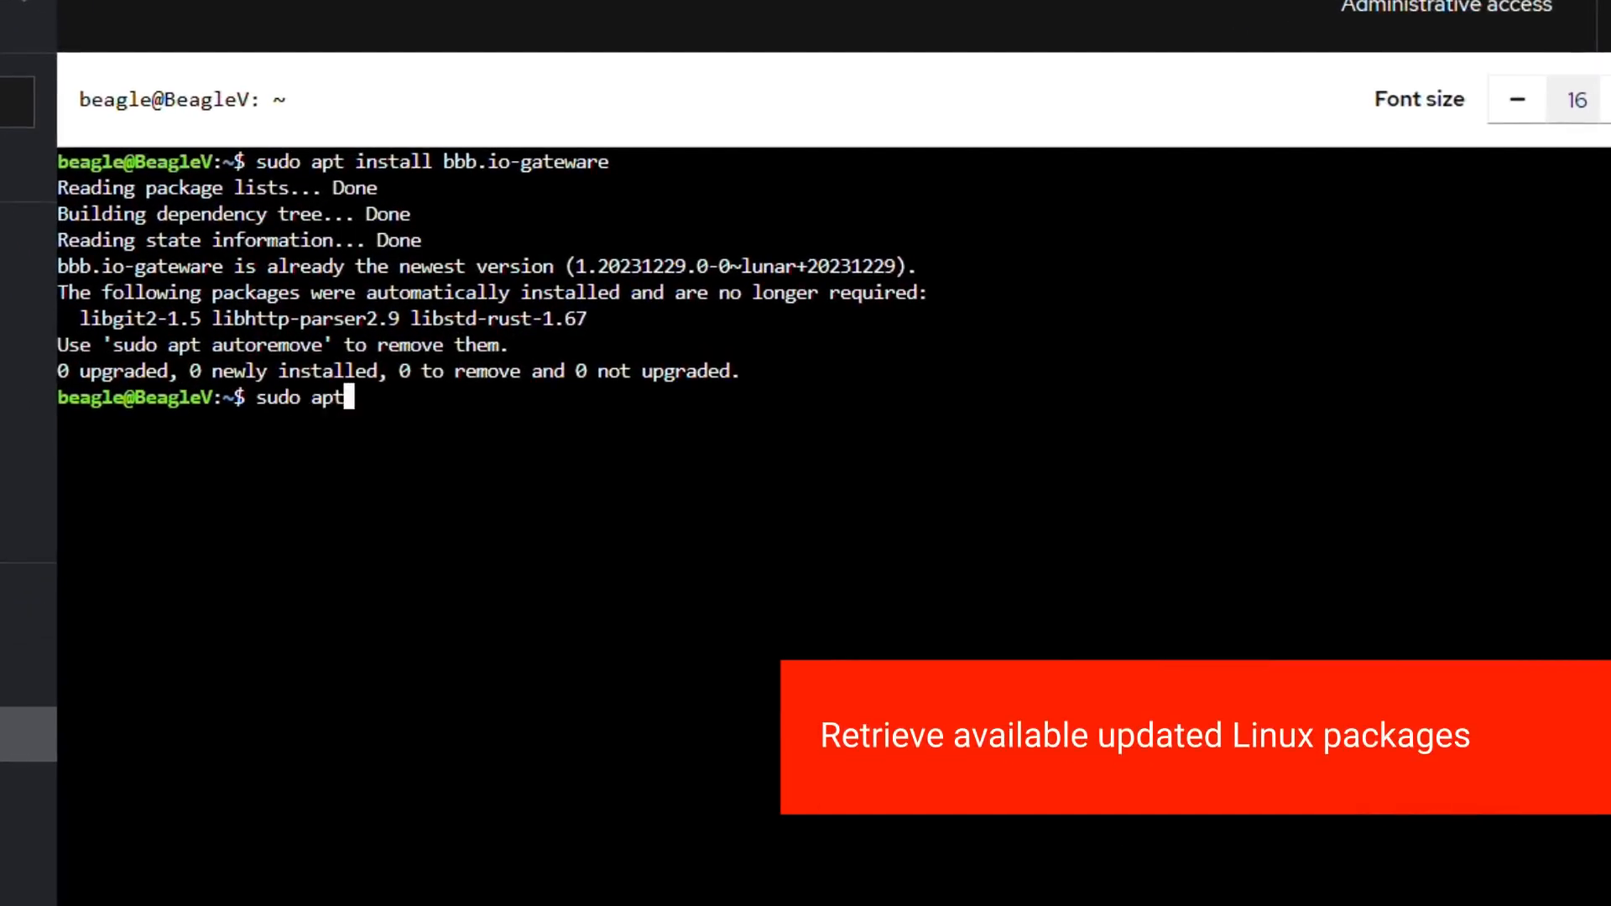
{"action": "type", "text": "update"}
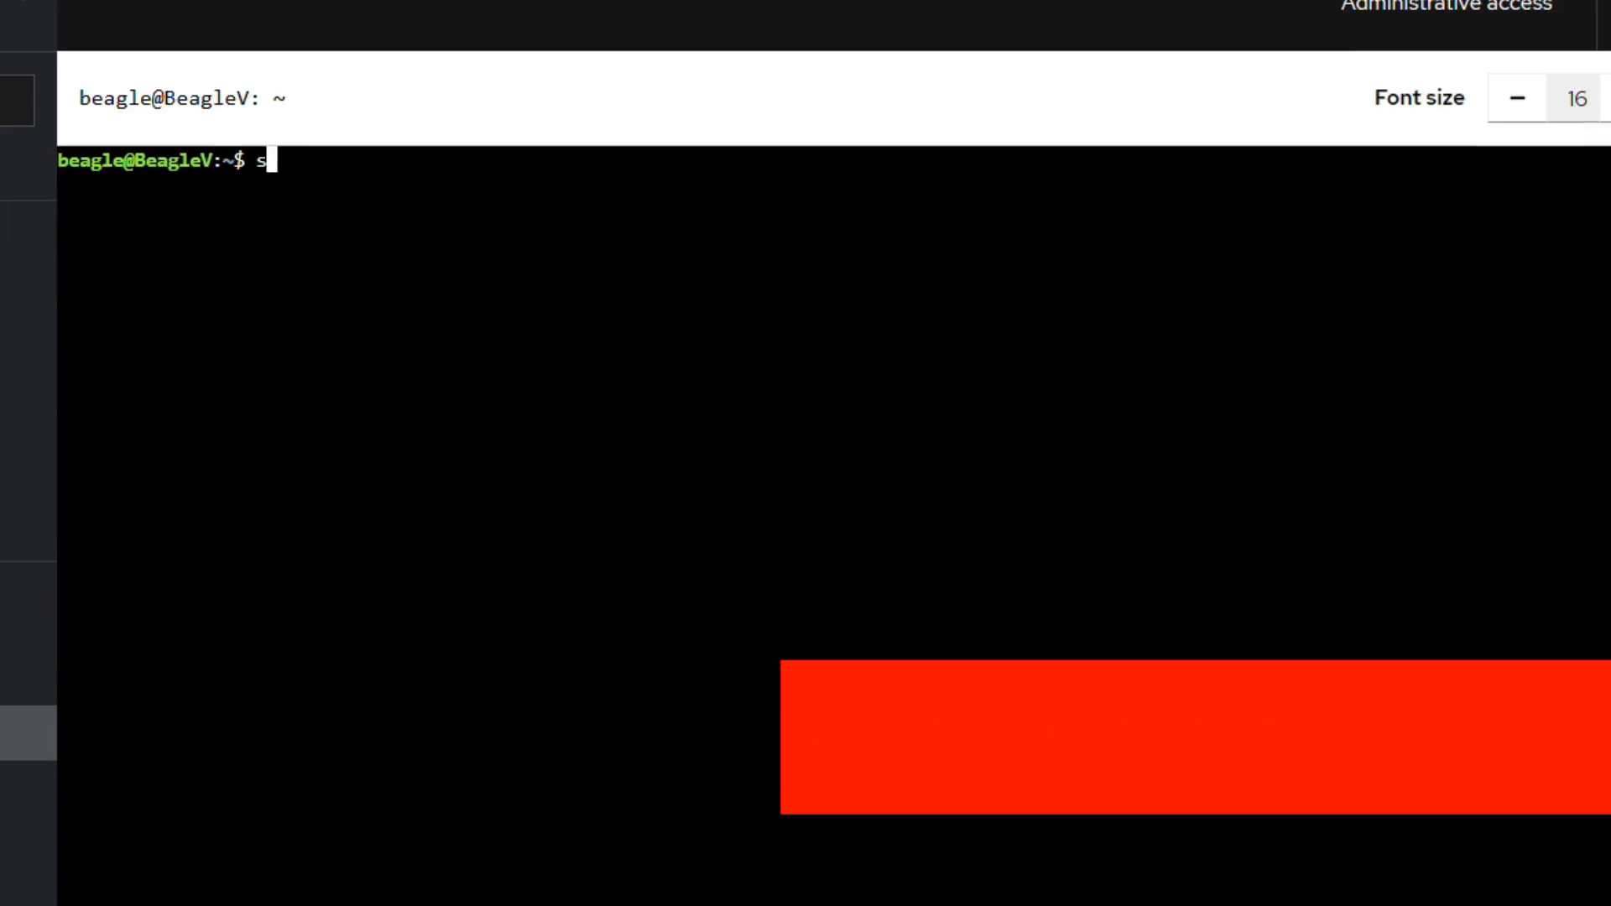
{"action": "type", "text": "sudo apt upgrade"}
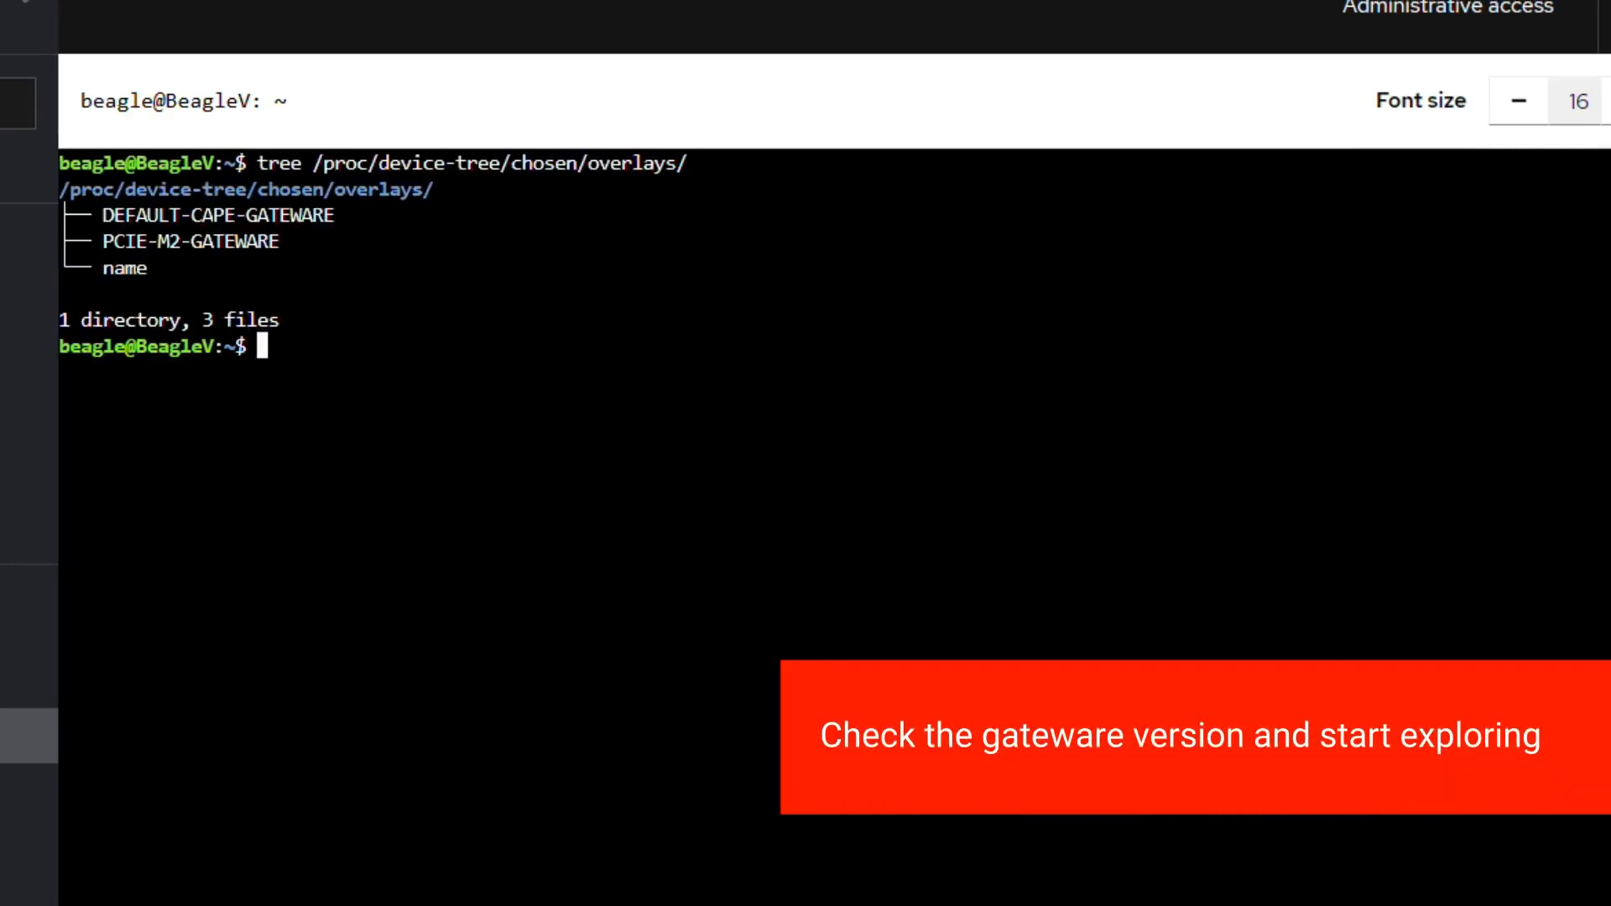
Print /proc/device-tree/chosen/overlays/PCIE-M2-GATEWARE, showing version BVF-0.3.0-7-gfd28a2c
{"action": "type", "text": "cat /proc/device-tree/chosen/overlays/PCIE-M2-GATEWARE"}
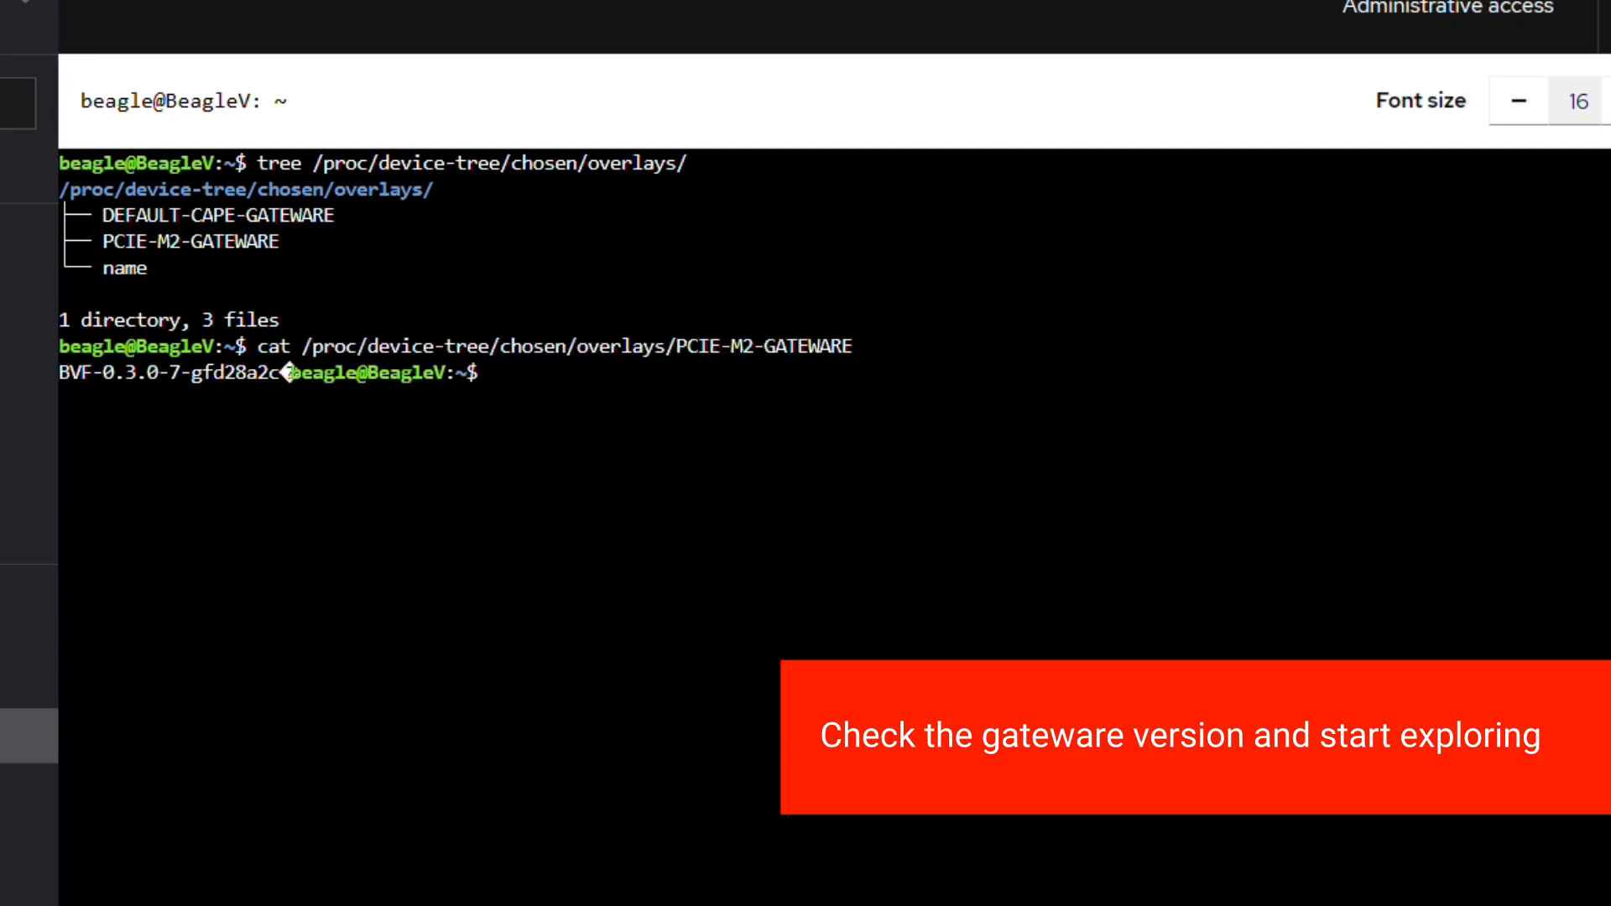